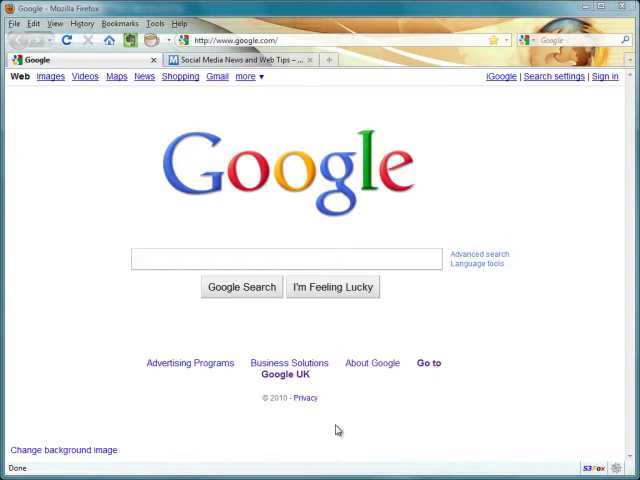
mouse_move(288, 362)
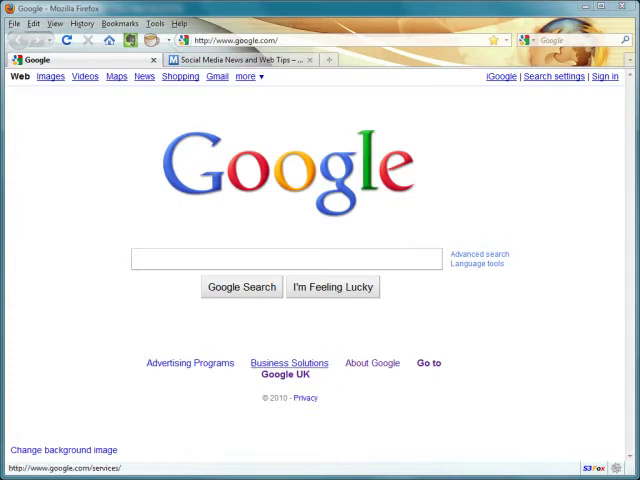
- Switch from Firefox to XSite Pro with the Buy Aromatherapy Oils site design open
click(240, 60)
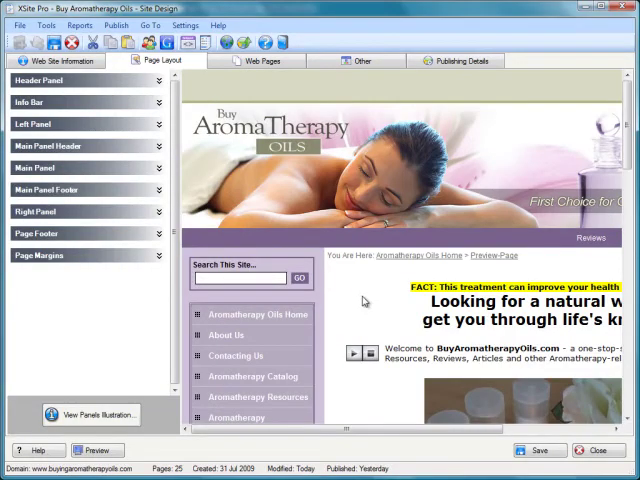
mouse_move(286, 174)
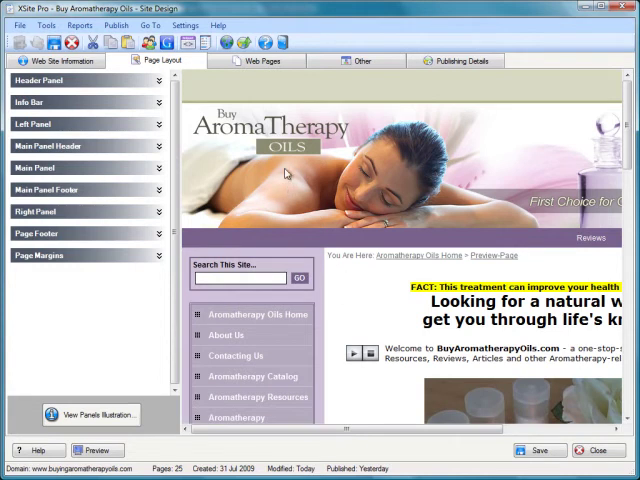
- Select the Benefits of Essential Oils page under Web Pages and bring up Twitter Share settings
click(258, 60)
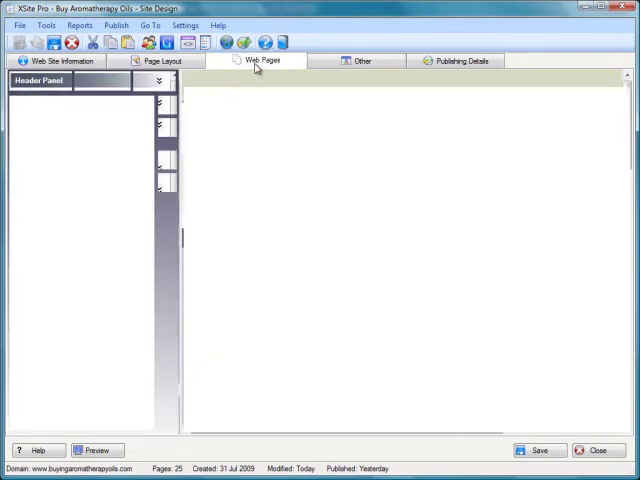
click(256, 60)
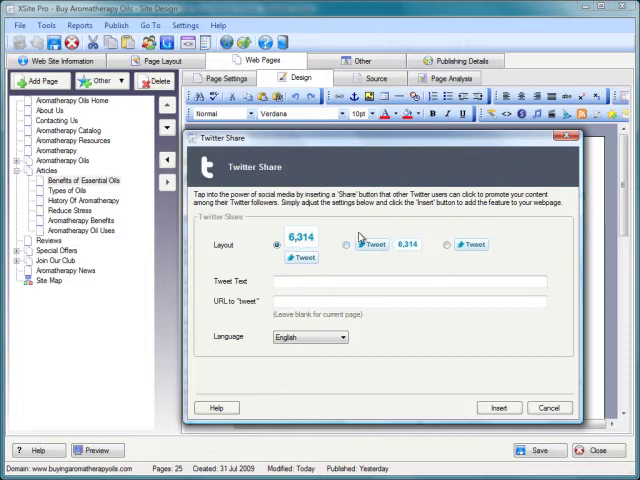
mouse_move(308, 302)
text(This is a great site I recommend you c)
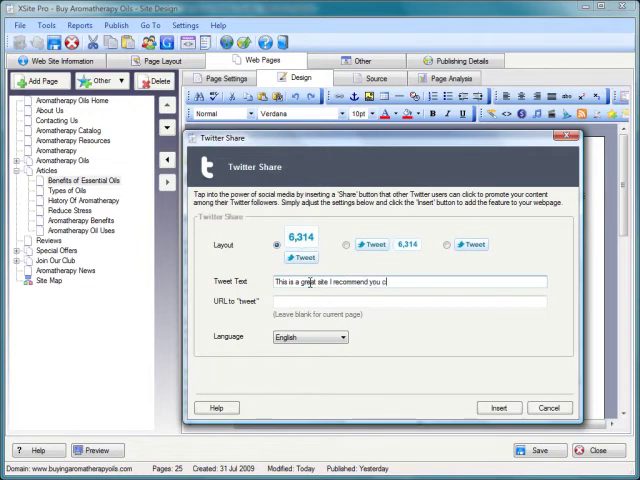
- Insert a Twitter Share button with tweet text "This is a great site I recommend you check out..."
text(heck out...)
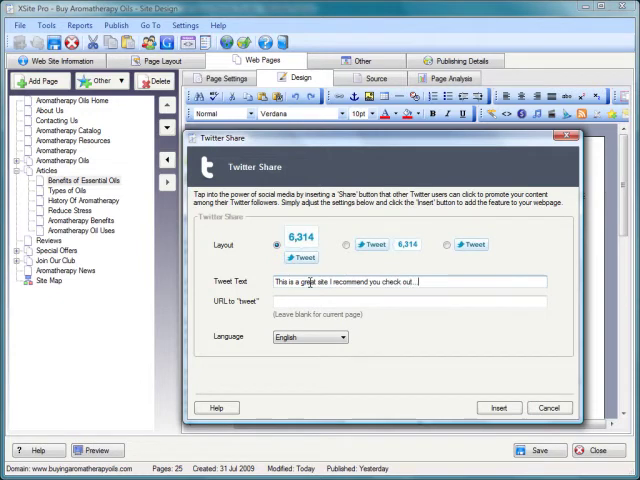
triple_click(360, 280)
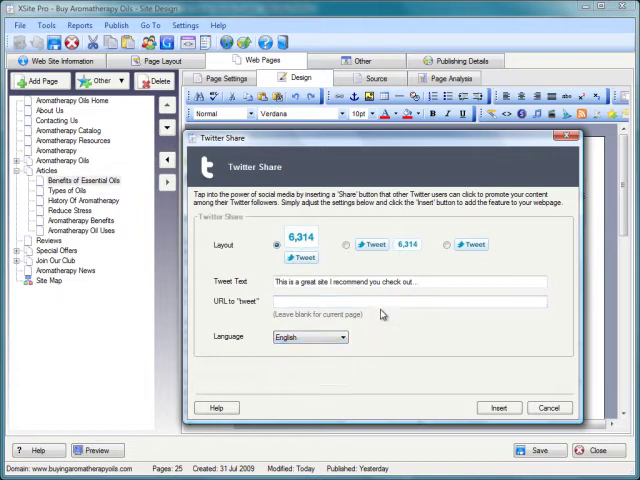
mouse_move(416, 328)
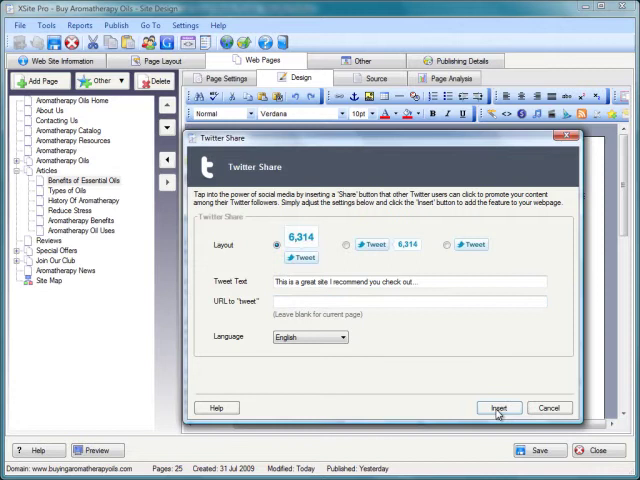
click(496, 408)
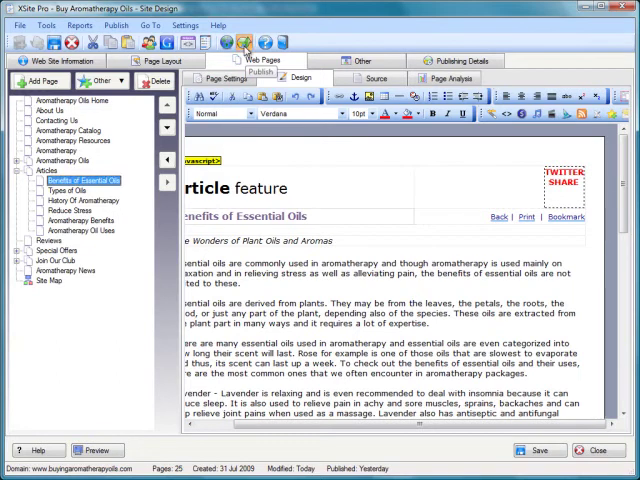
- Publish the site to the web server, confirming Yes, and view the live homepage
click(240, 40)
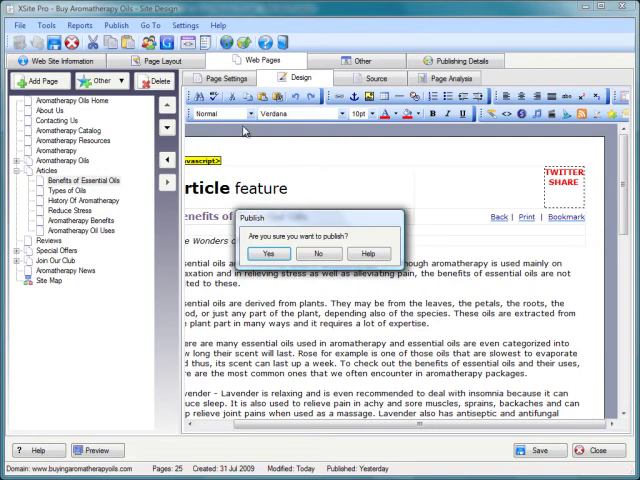
click(264, 252)
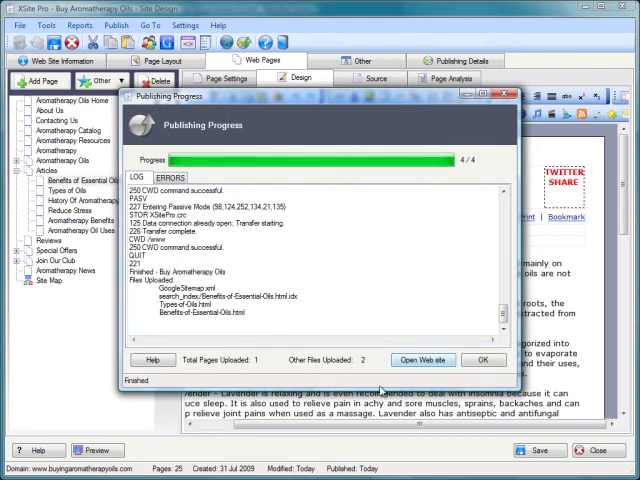
click(462, 360)
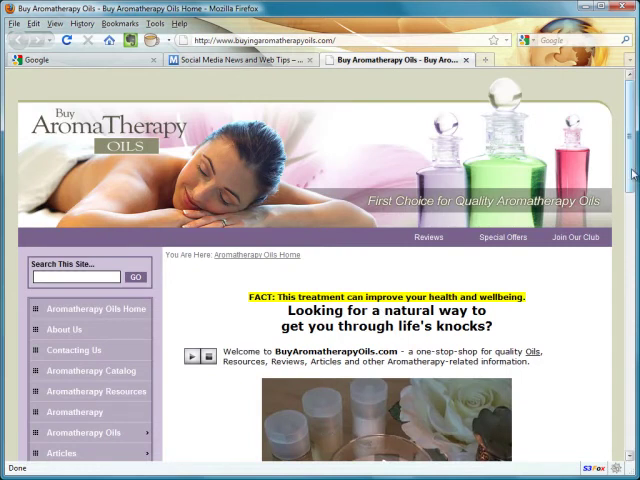
- Open the live Benefits of Essential Oils article from the Articles section
scroll(down, 3)
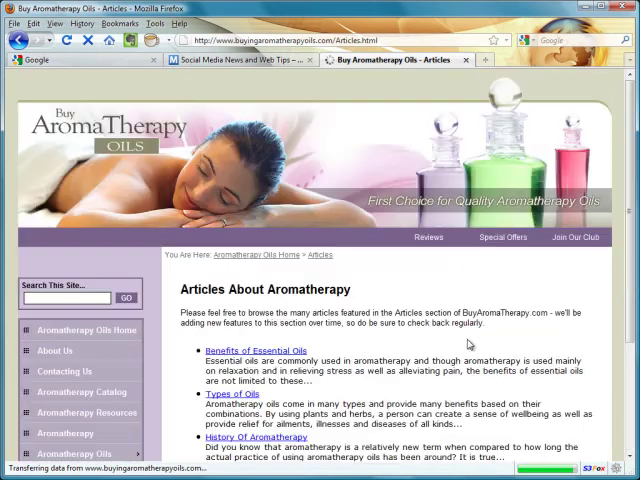
click(256, 348)
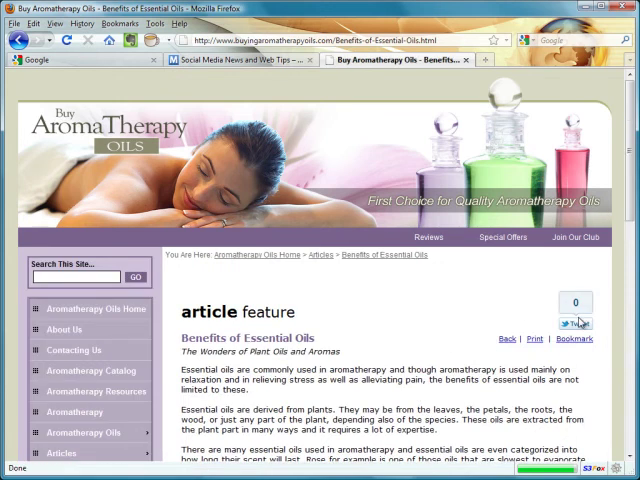
mouse_move(580, 324)
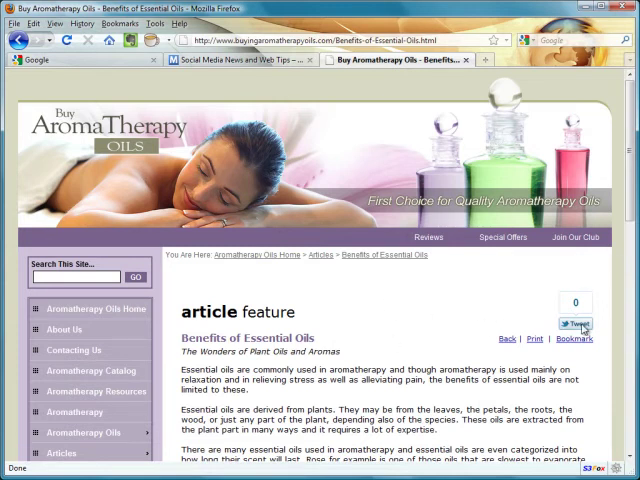
- Use the article's Tweet button and send the recommendation tweet from the Share on Twitter popup
click(580, 324)
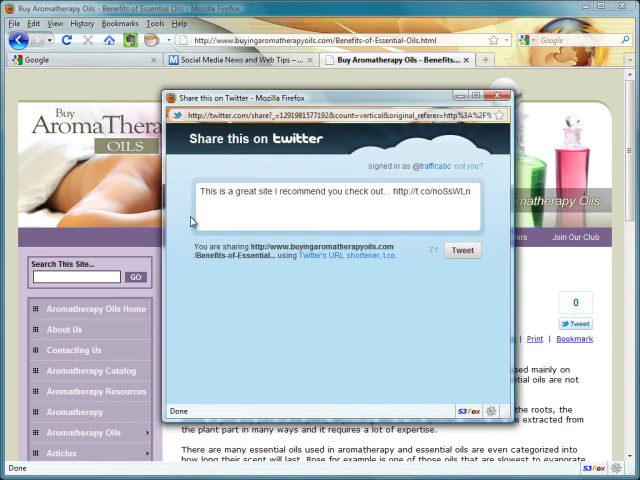
click(462, 250)
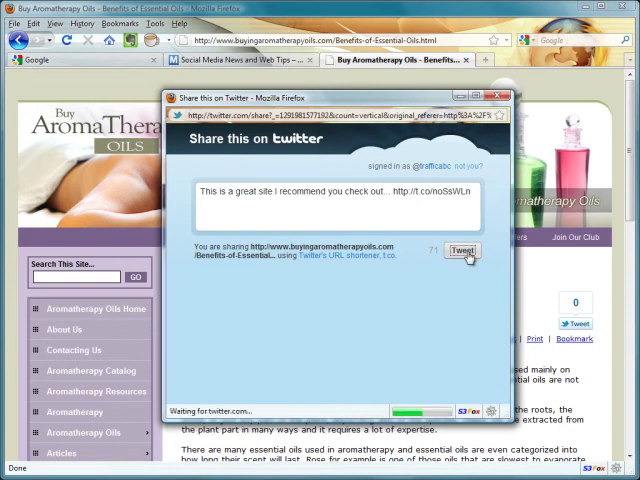
click(464, 252)
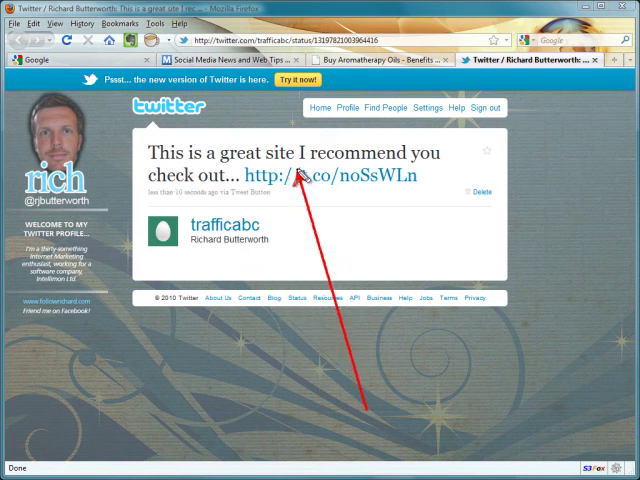
mouse_move(336, 180)
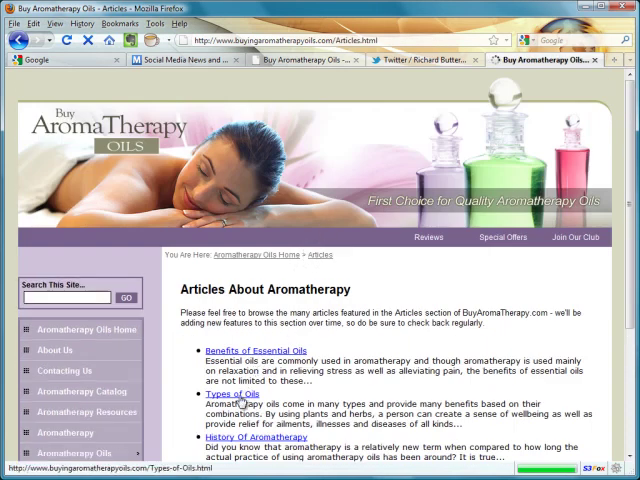
- Back on the site's Articles page, open the Types of Oils article
click(218, 392)
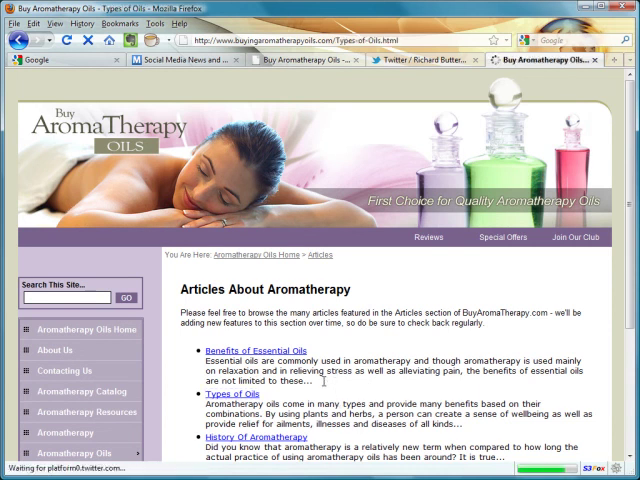